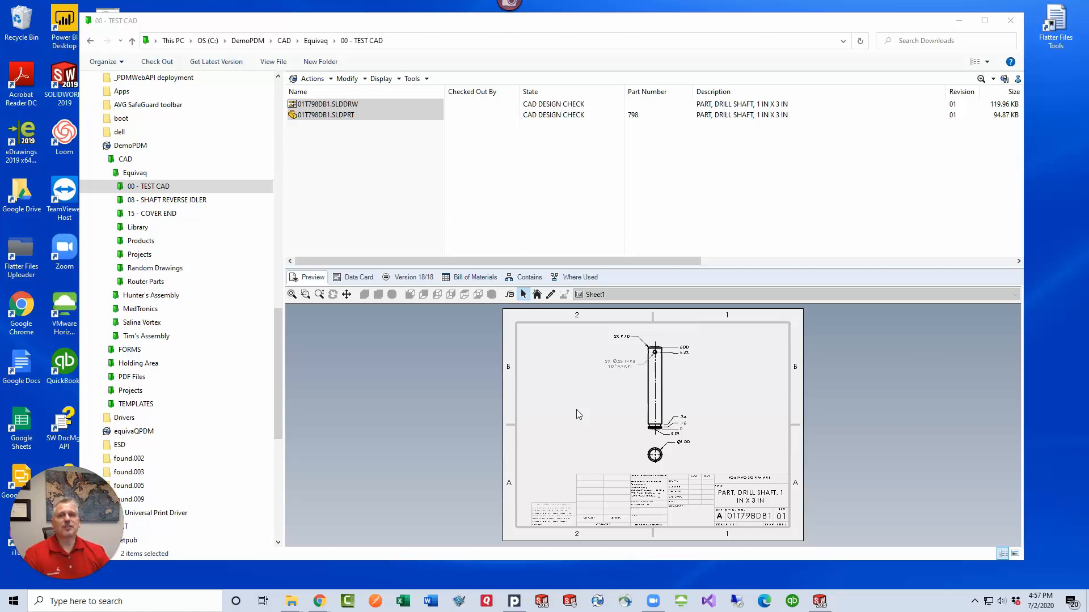
{"action": "mouse_move", "coordinate": [580, 363]}
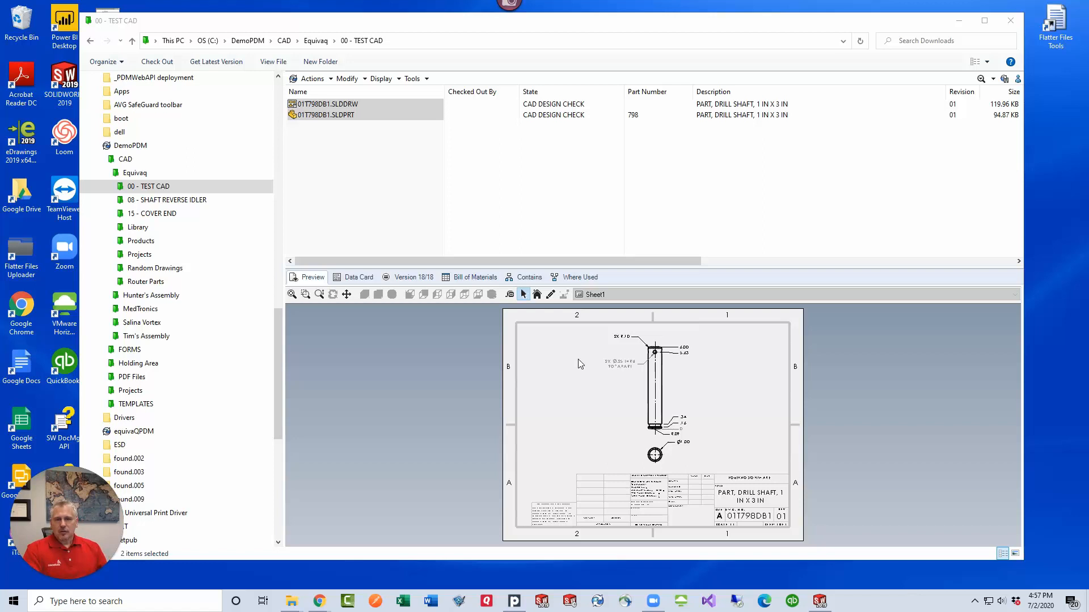
{"action": "mouse_move", "coordinate": [679, 441]}
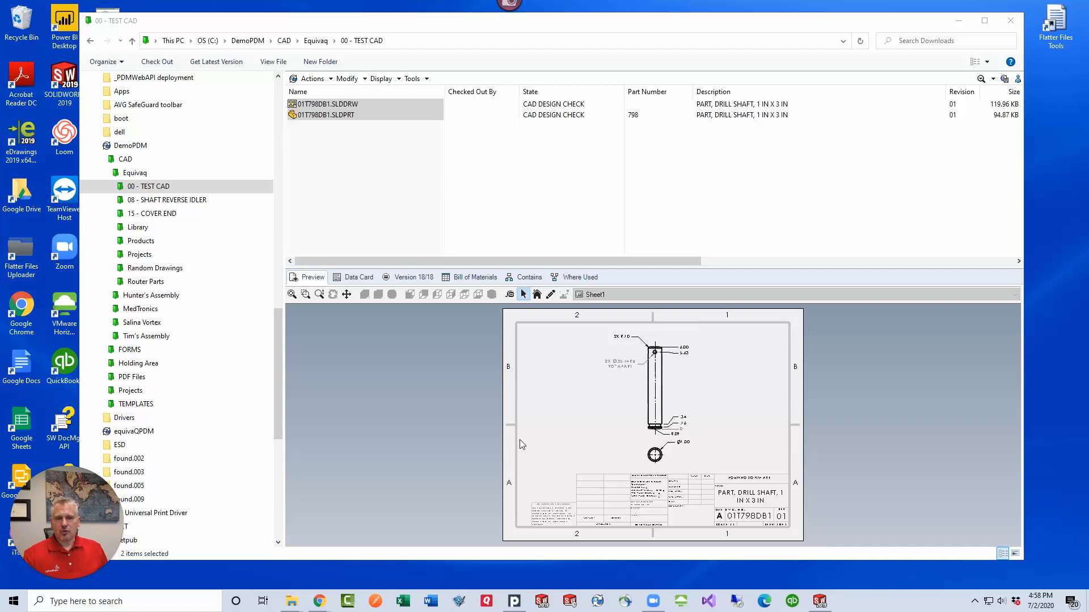
{"action": "mouse_move", "coordinate": [482, 175]}
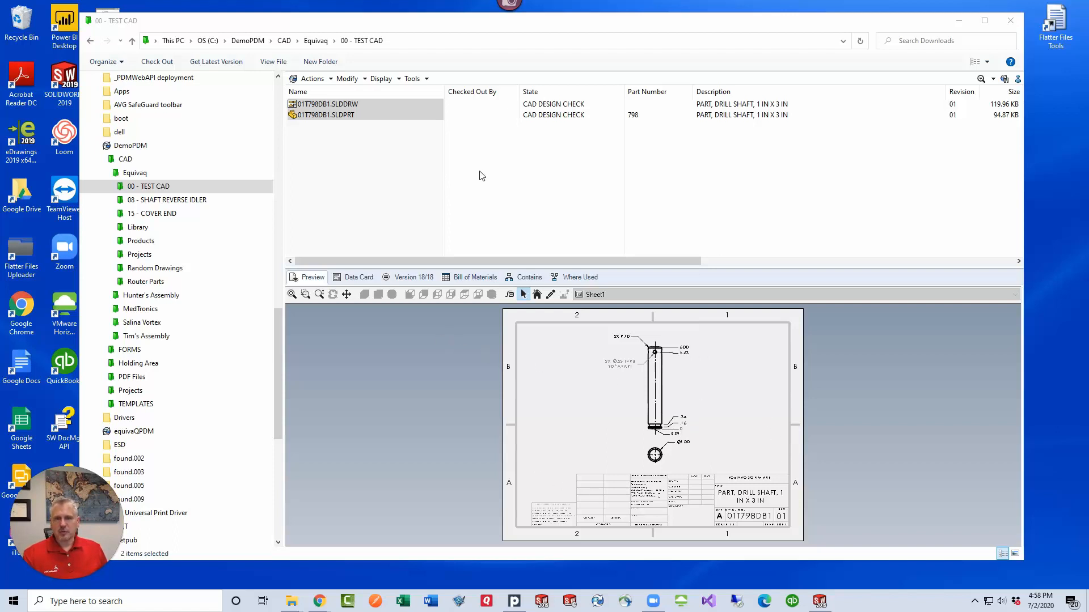
Check out the drill shaft SLDDRW and SLDPRT files to Admin.
{"action": "left_click", "coordinate": [381, 78]}
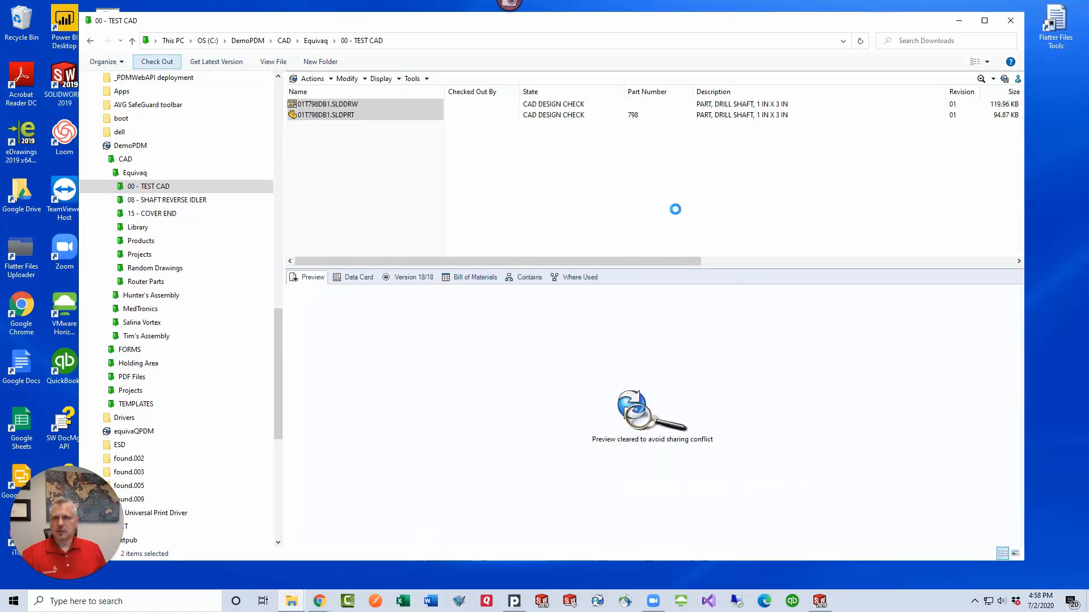
{"action": "left_click", "coordinate": [156, 61]}
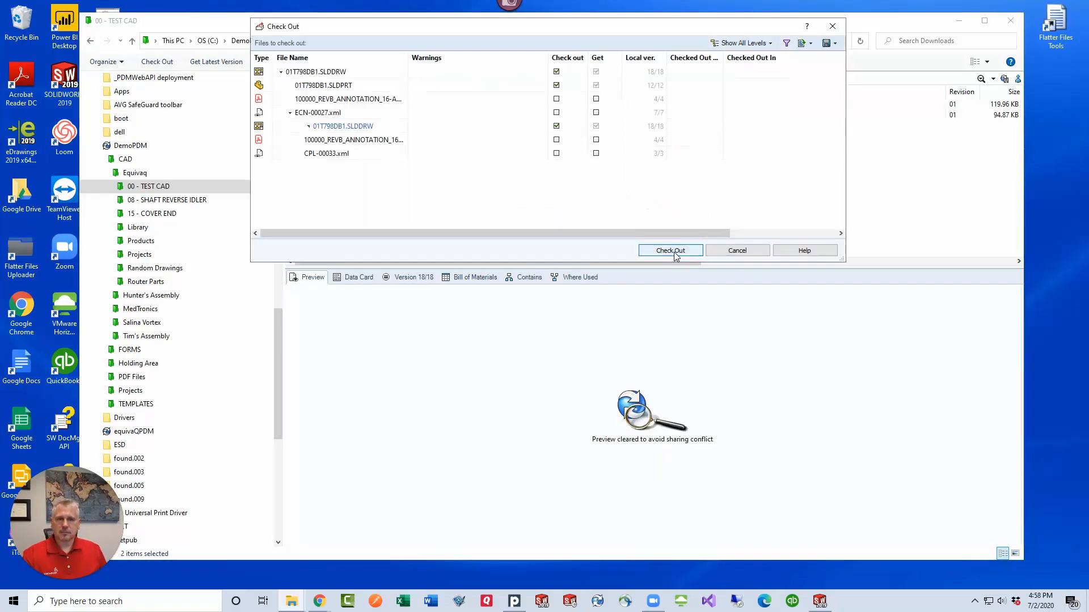
{"action": "left_click", "coordinate": [669, 250]}
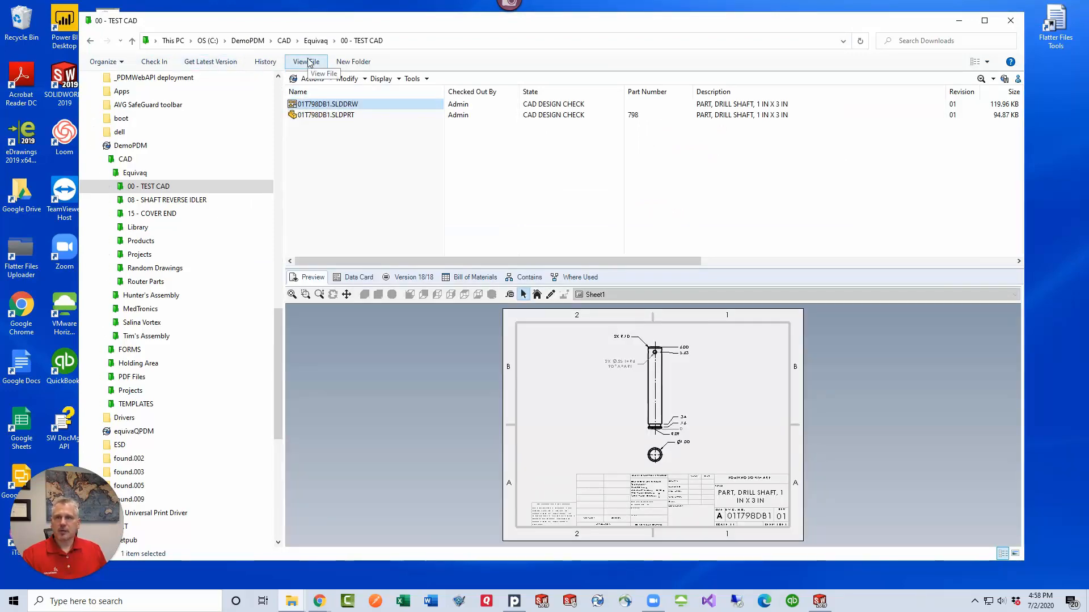
Open the drawing in eDrawings and add the markup note 'Change diameter to 1.25'.
{"action": "left_click", "coordinate": [304, 62]}
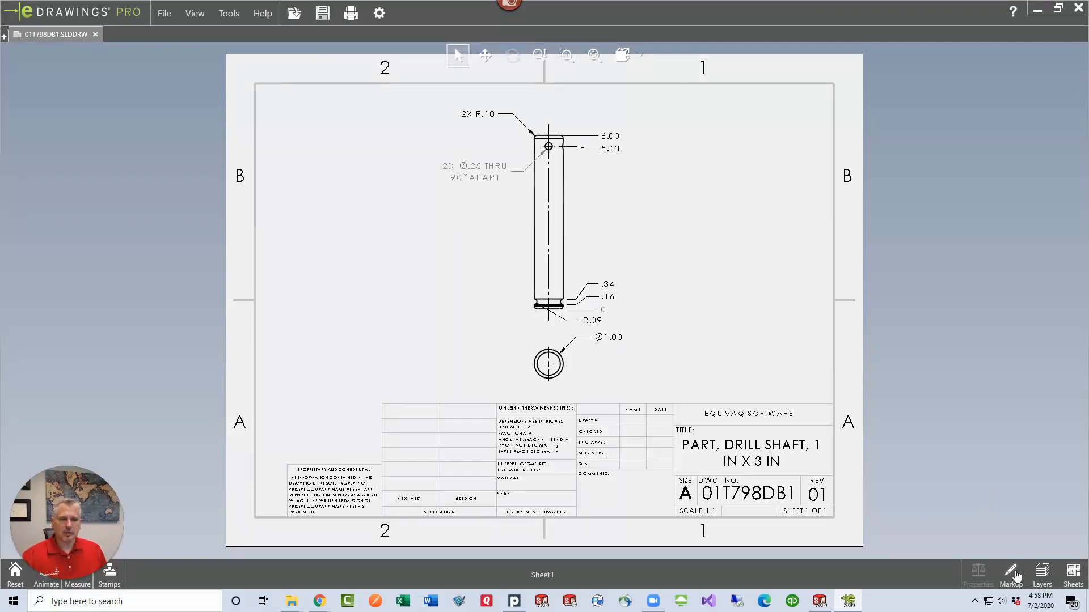
{"action": "left_click", "coordinate": [1010, 573]}
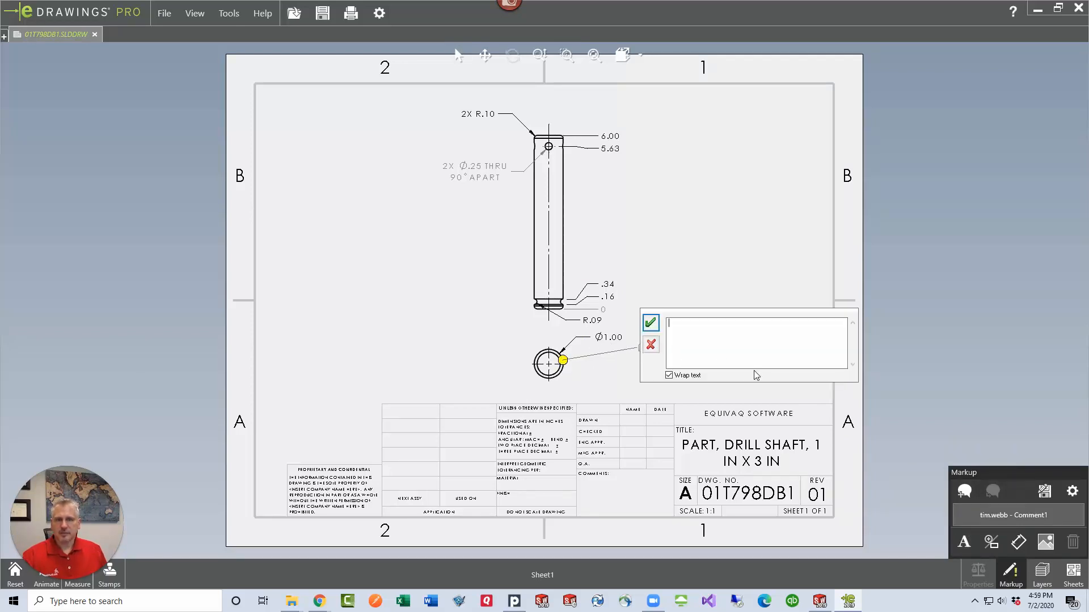
{"action": "type", "text": "Change"}
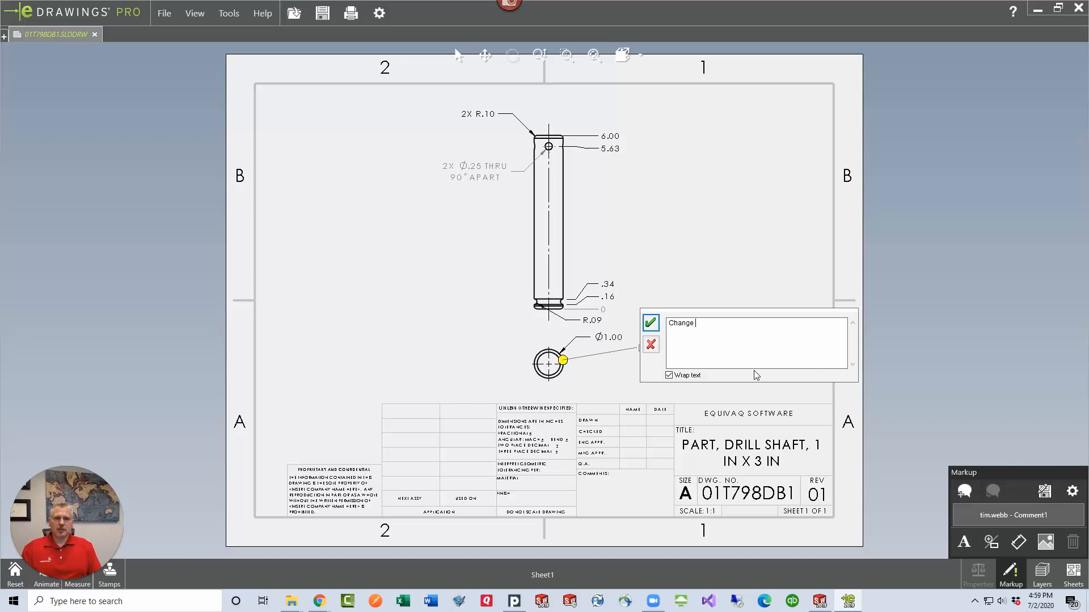
{"action": "type", "text": "diameter"}
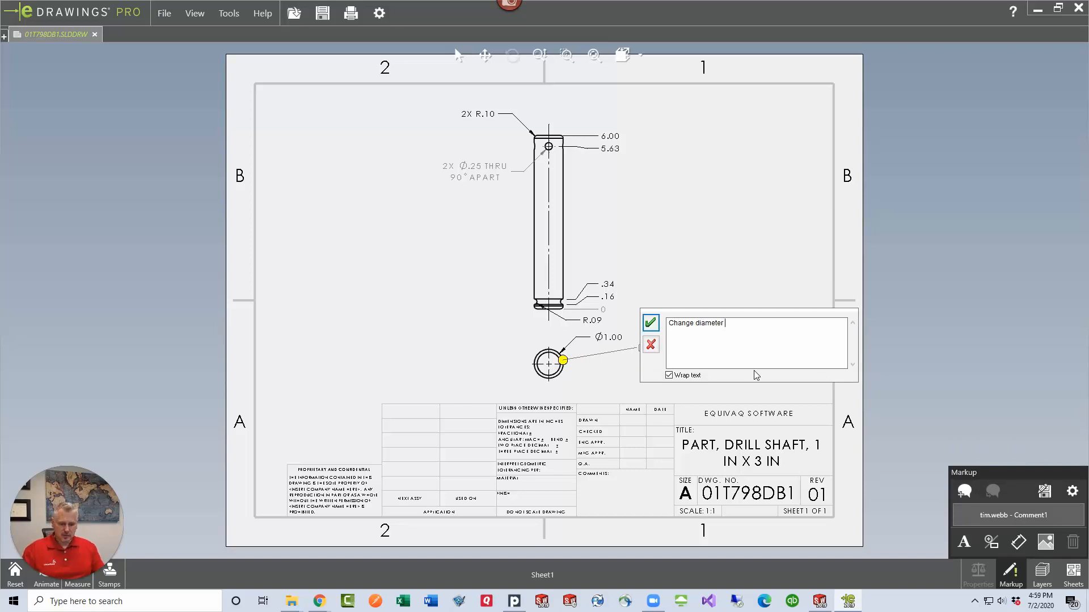
{"action": "type", "text": "to 1.25"}
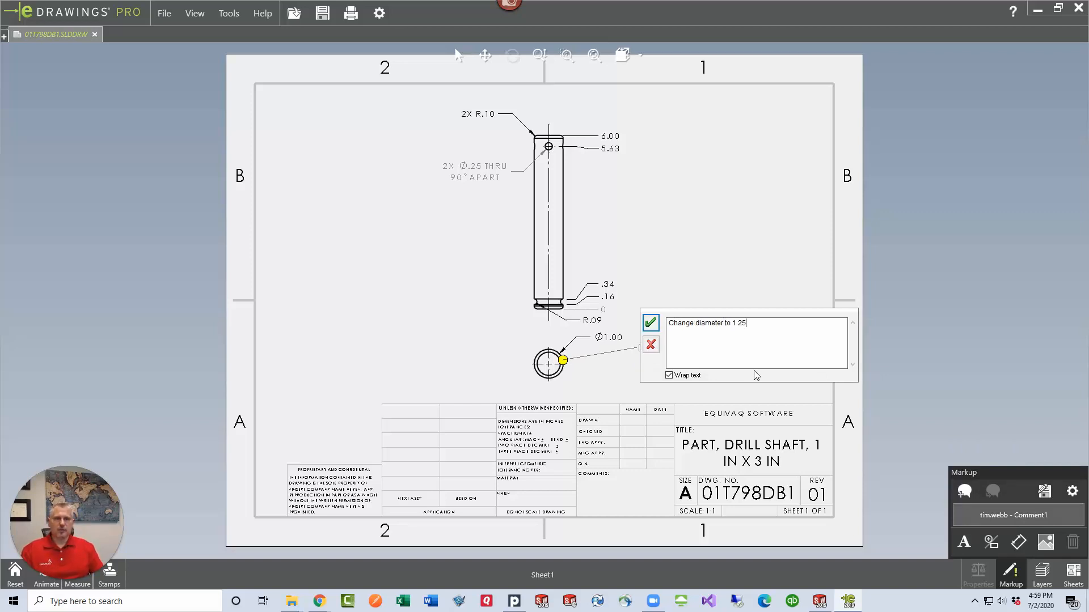
{"action": "left_click", "coordinate": [650, 323]}
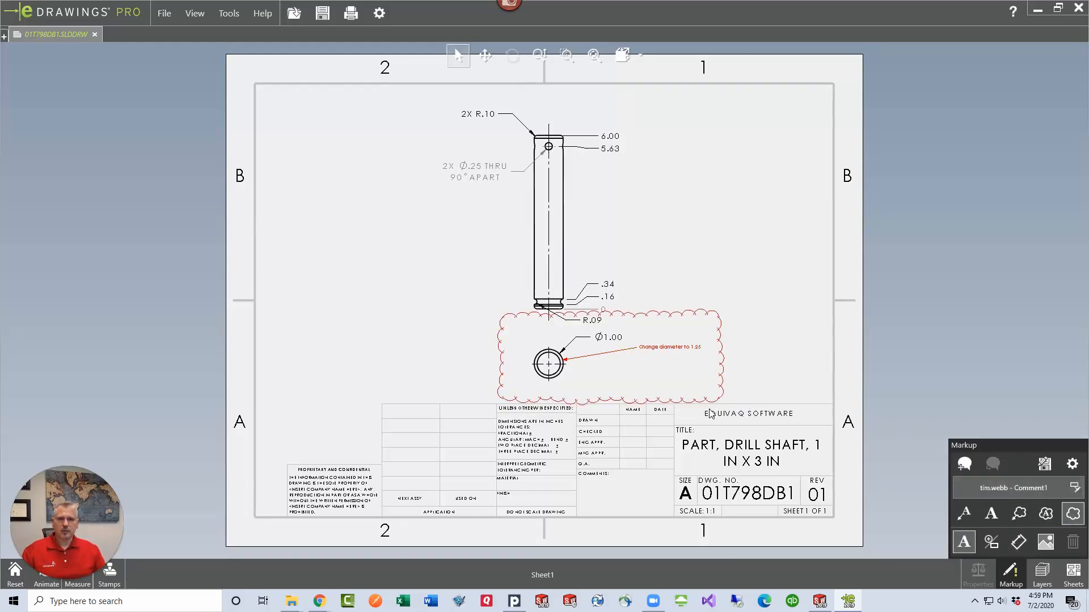
{"action": "mouse_move", "coordinate": [795, 269]}
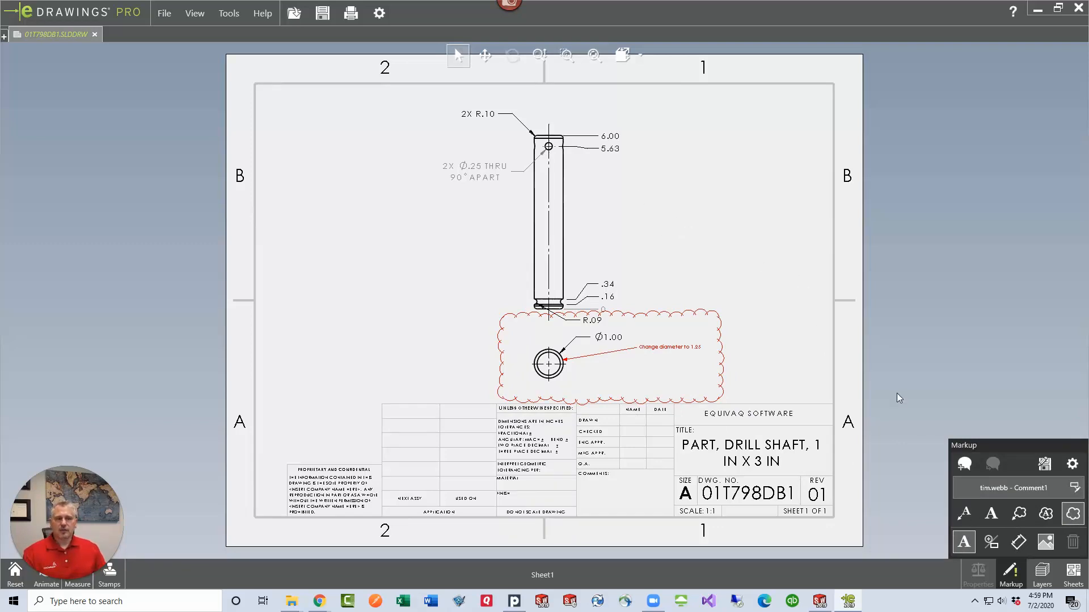
{"action": "mouse_move", "coordinate": [822, 370]}
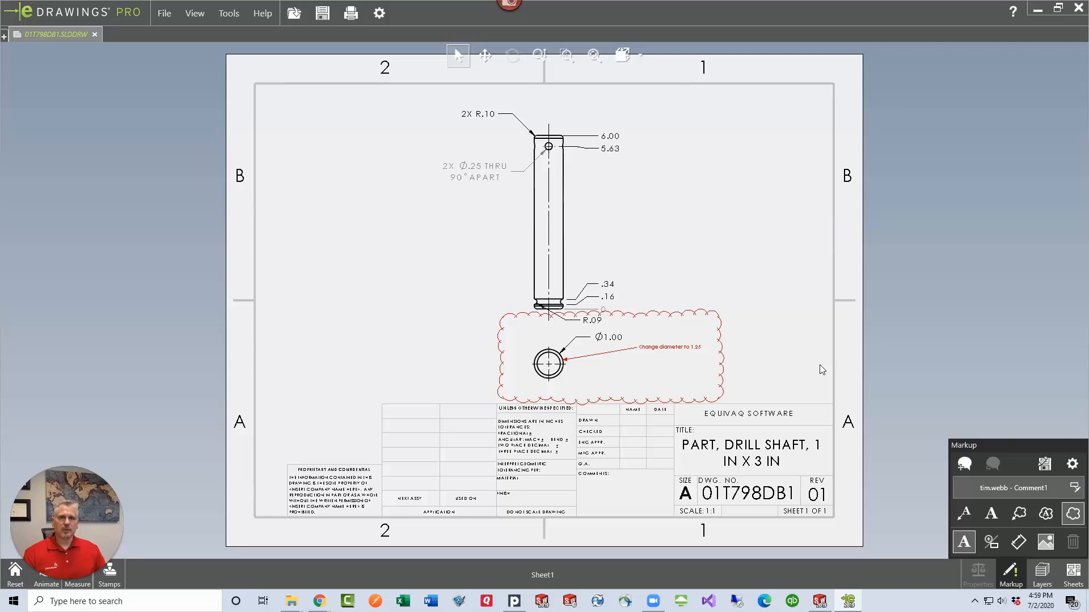
{"action": "mouse_move", "coordinate": [783, 326]}
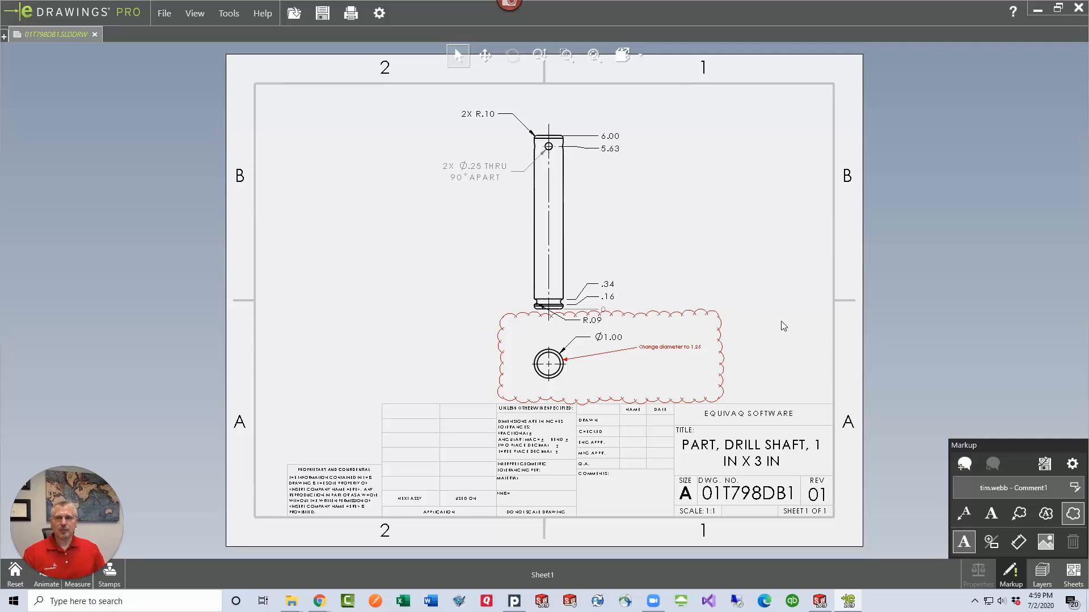
{"action": "mouse_move", "coordinate": [769, 288]}
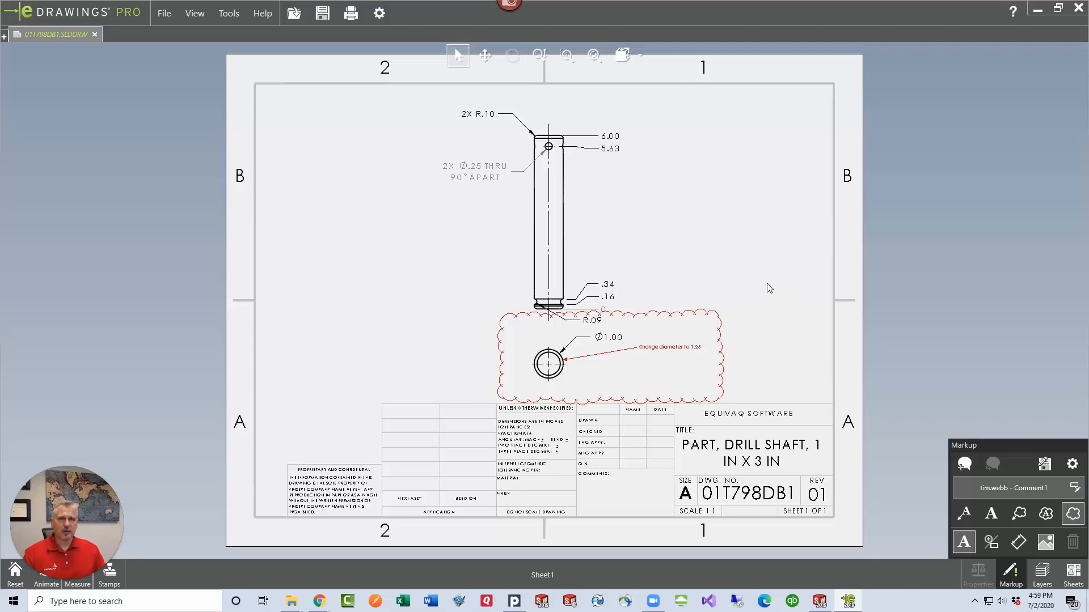
{"action": "mouse_move", "coordinate": [725, 260]}
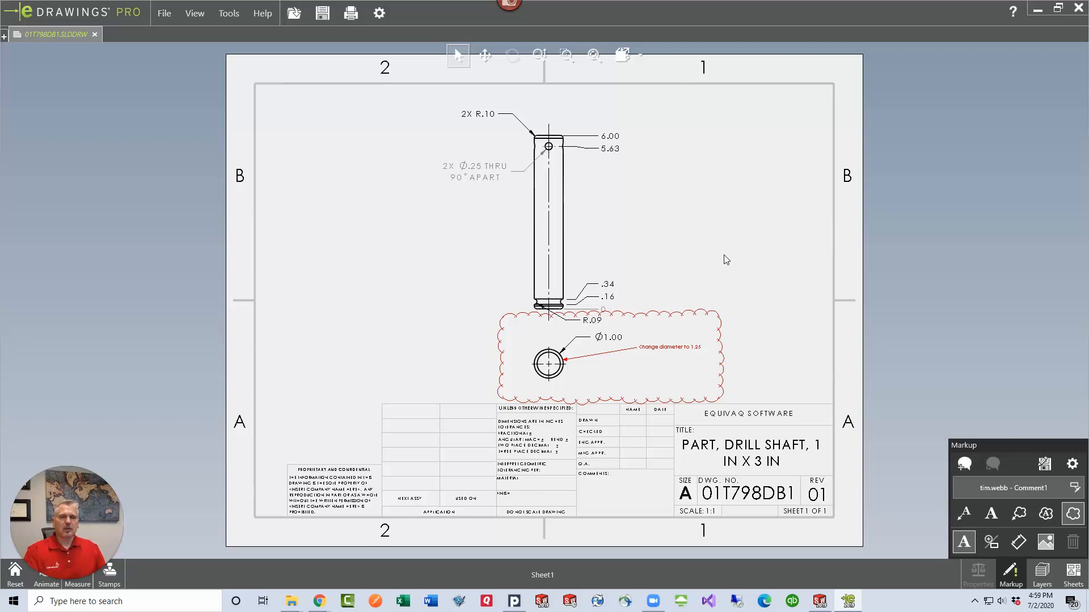
{"action": "mouse_move", "coordinate": [594, 224]}
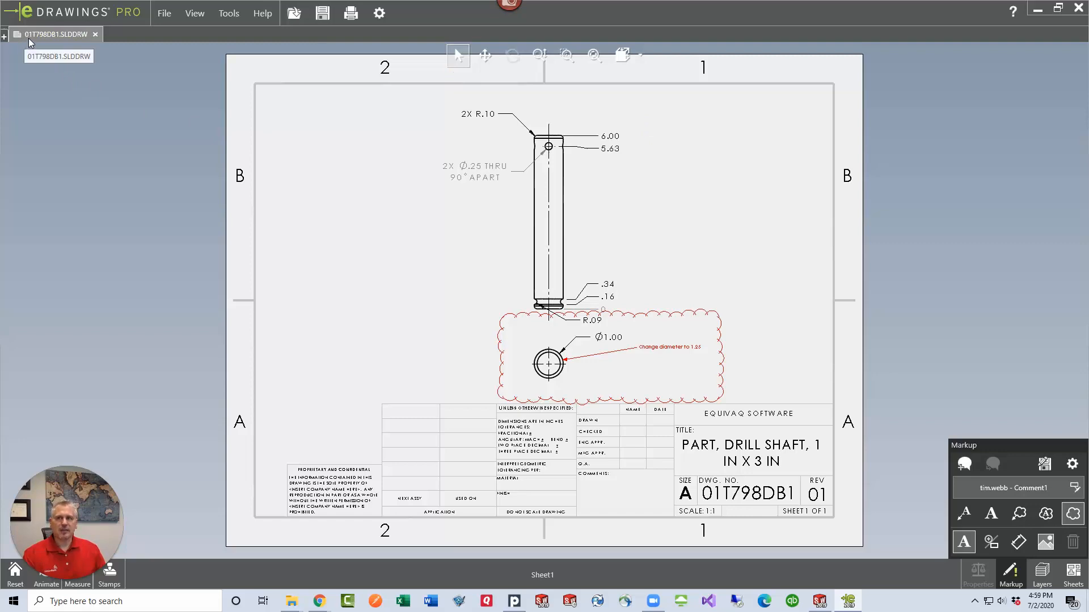
{"action": "mouse_move", "coordinate": [132, 50]}
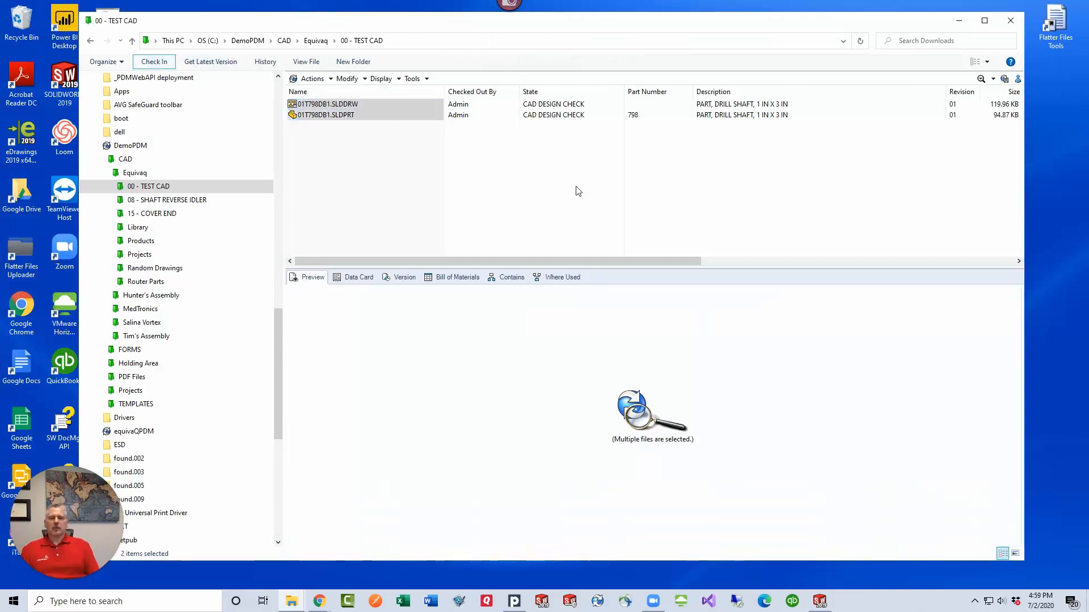
Check in the marked-up drill shaft drawing and part with a markups-added comment.
{"action": "left_click", "coordinate": [155, 61]}
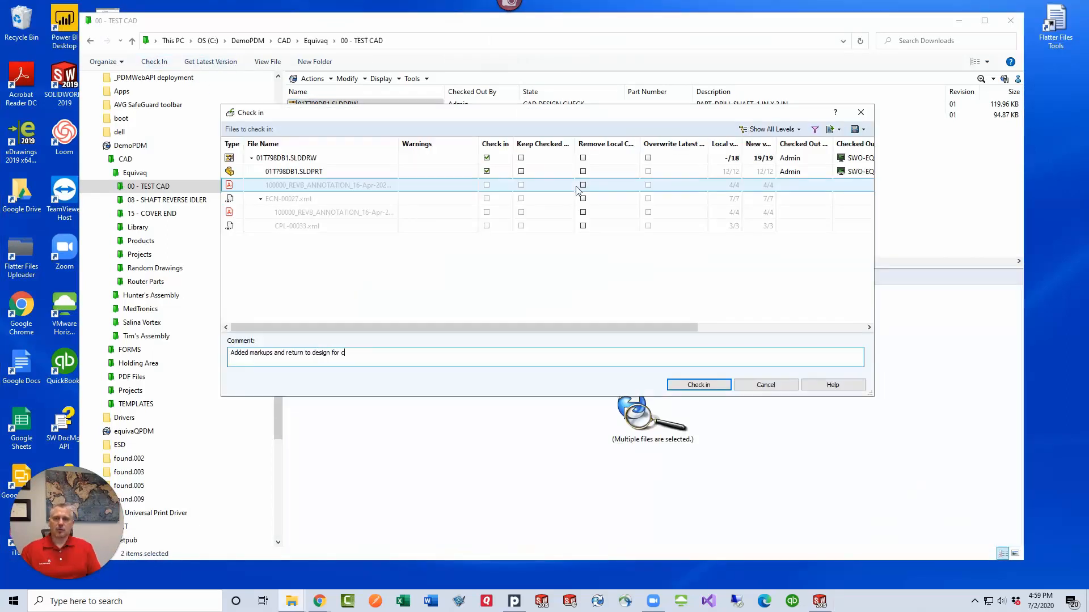
{"action": "left_click", "coordinate": [698, 385]}
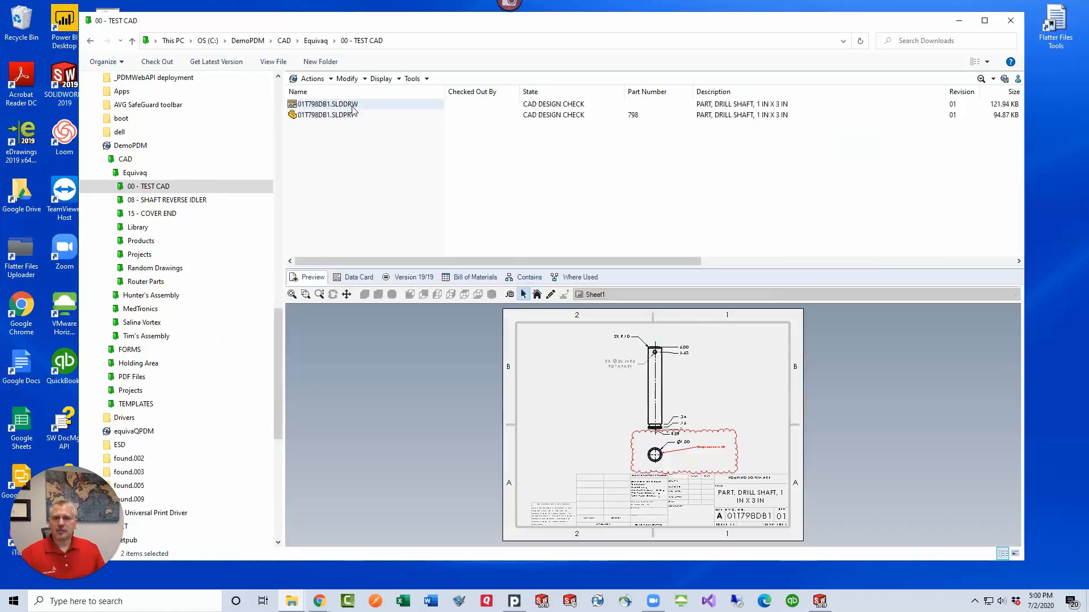
Change the drawing's state via Edits Required, moving it back to CAD WIP.
{"action": "right_click", "coordinate": [326, 103]}
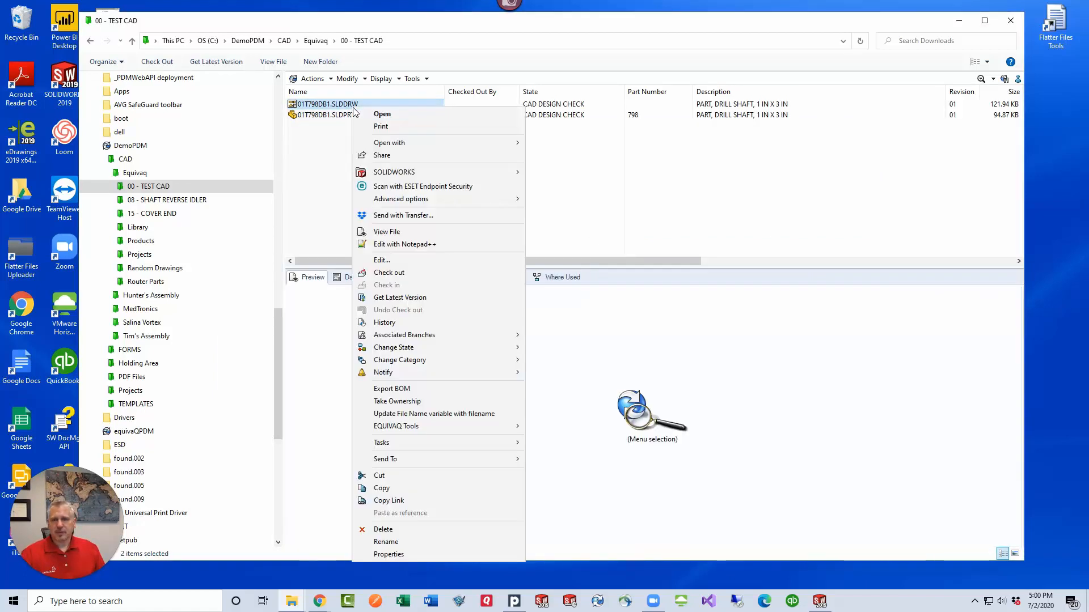
{"action": "mouse_move", "coordinate": [393, 347]}
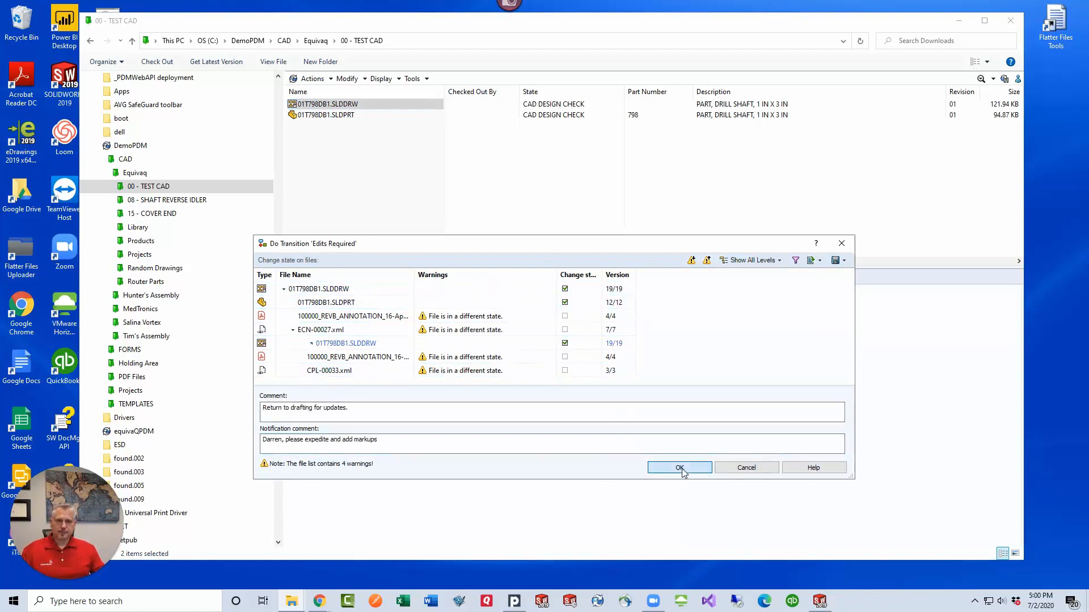
{"action": "left_click", "coordinate": [678, 467]}
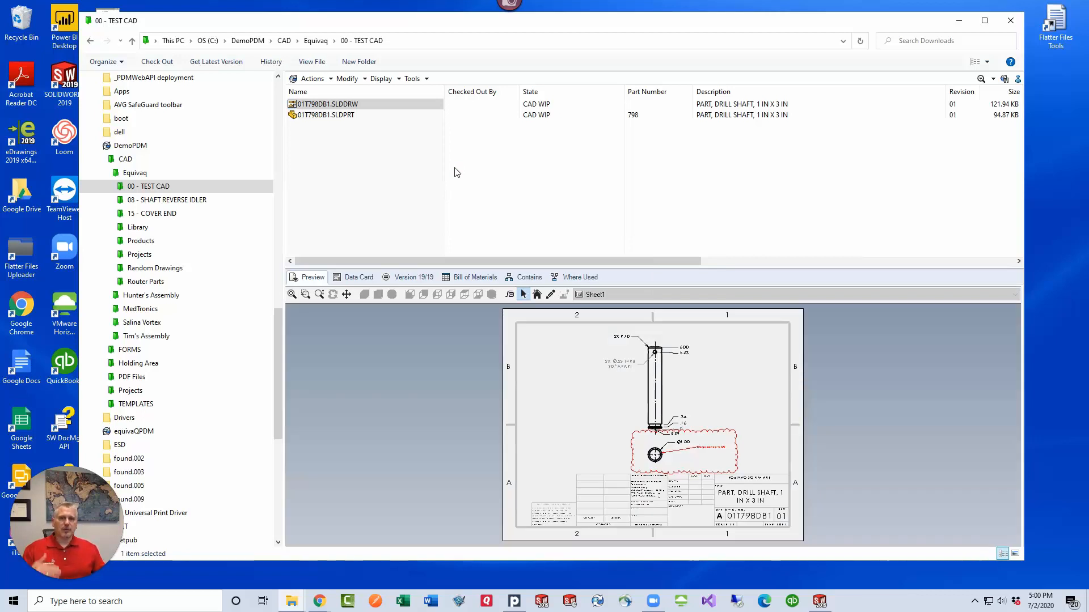
{"action": "mouse_move", "coordinate": [757, 427]}
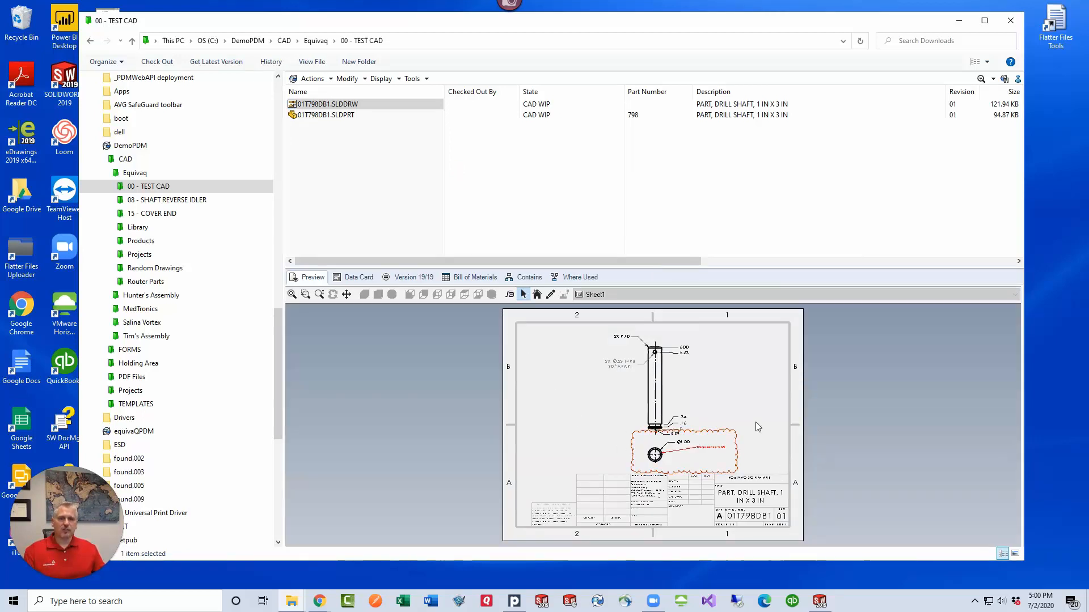
{"action": "mouse_move", "coordinate": [775, 429]}
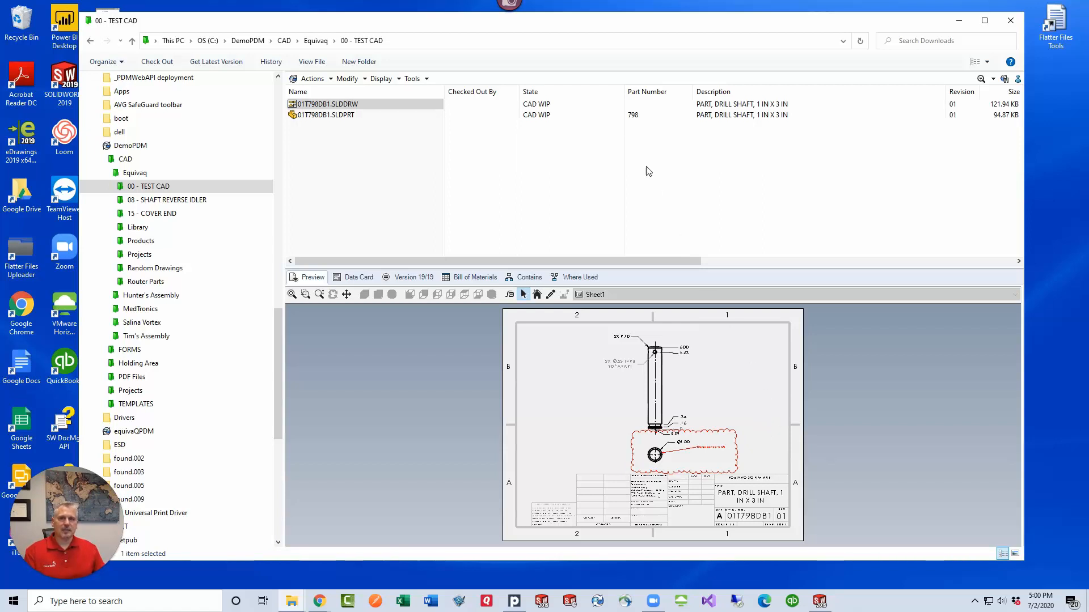
{"action": "mouse_move", "coordinate": [566, 134]}
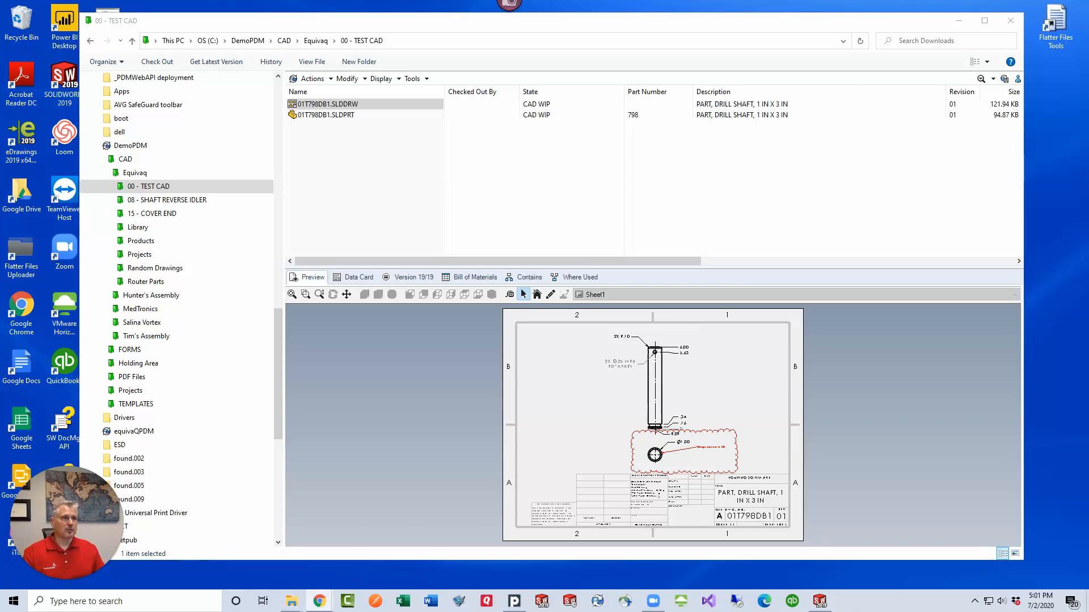
Open the drawing in SOLIDWORKS and edit the Ø1.00 diameter dimension.
{"action": "double_click", "coordinate": [325, 104]}
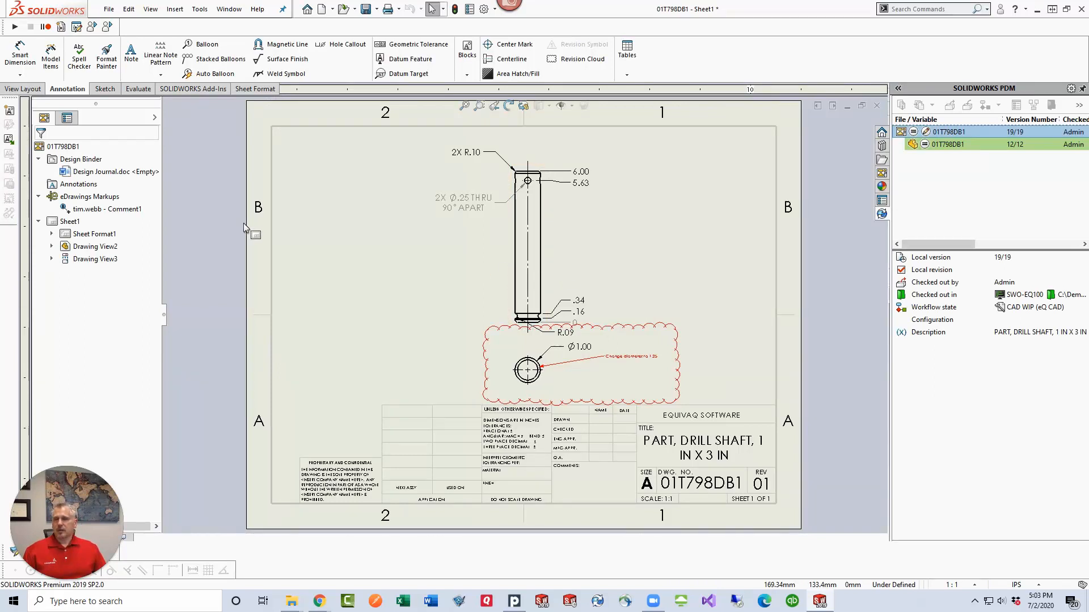
{"action": "mouse_move", "coordinate": [55, 175]}
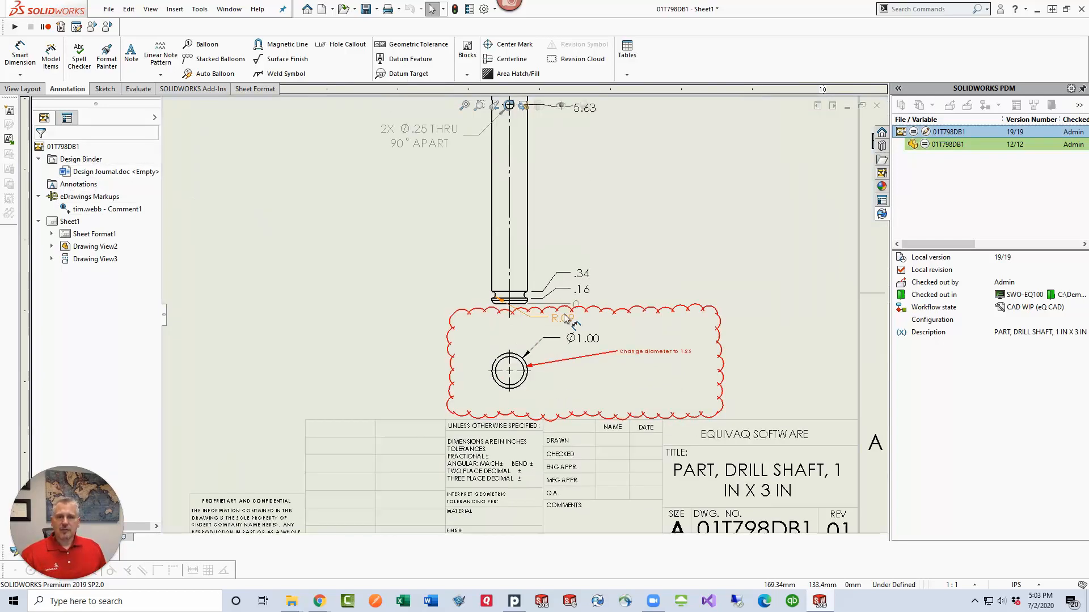
{"action": "left_click", "coordinate": [509, 299]}
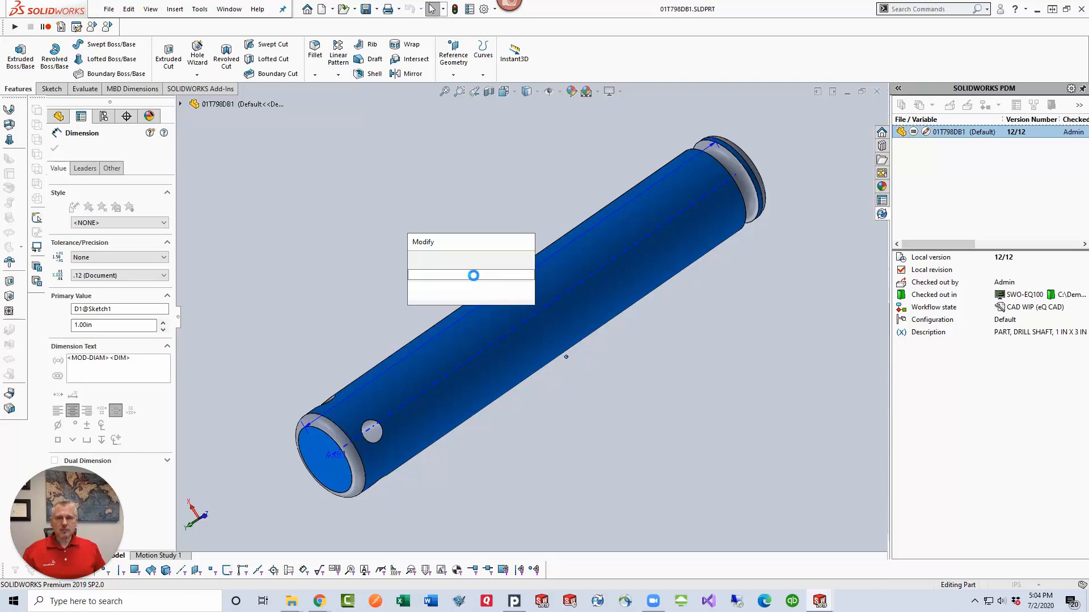
Set the shaft diameter dimension to 1.25 and confirm.
{"action": "type", "text": "1.25"}
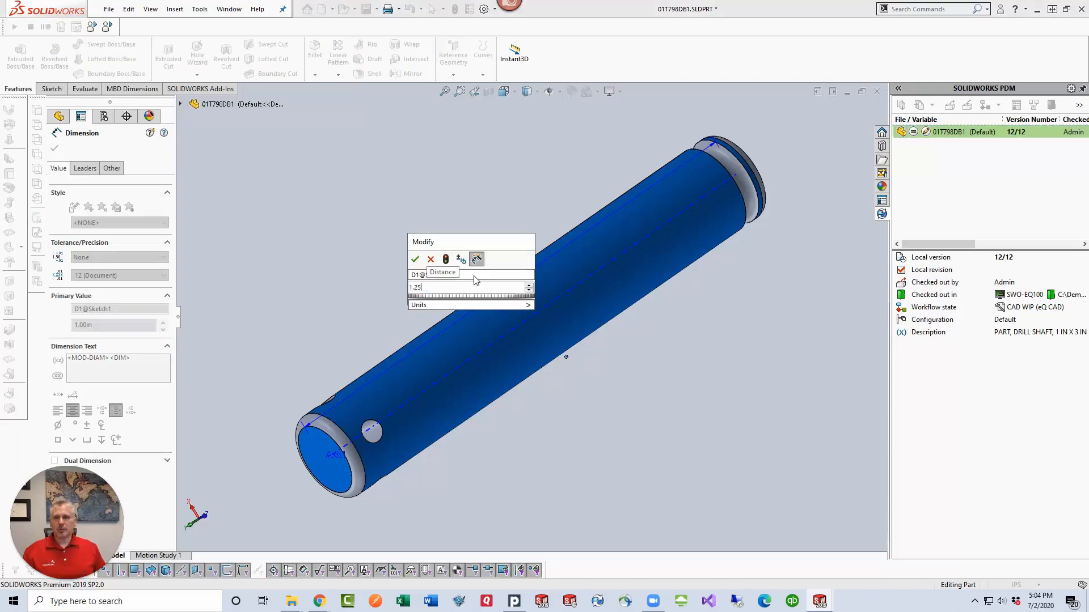
{"action": "left_click", "coordinate": [415, 259]}
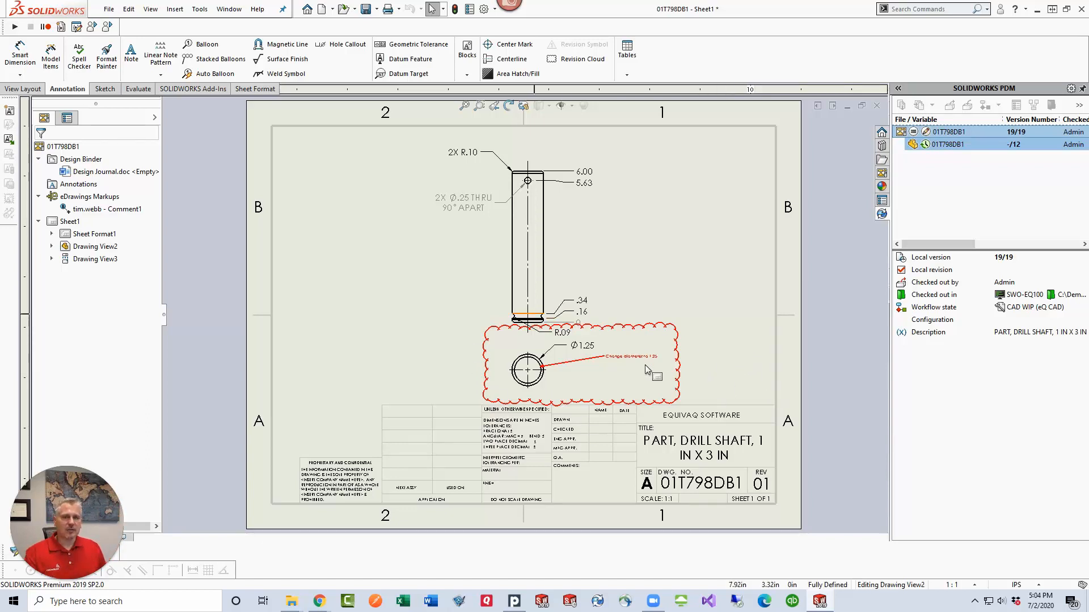
Bring up the eDrawings Markups options in the FeatureManager tree.
{"action": "right_click", "coordinate": [92, 197]}
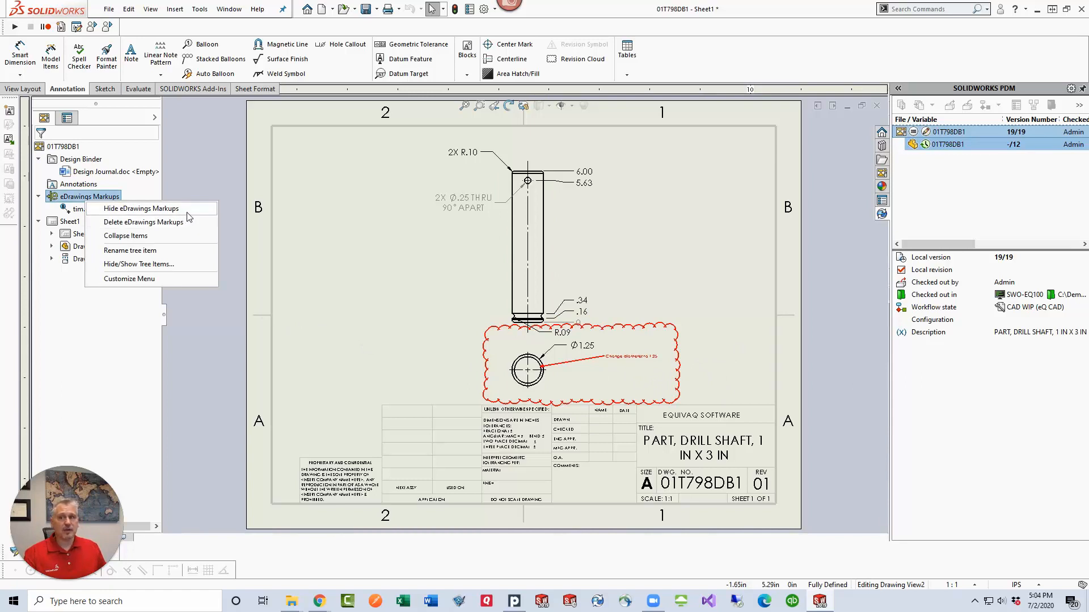
{"action": "mouse_move", "coordinate": [185, 213]}
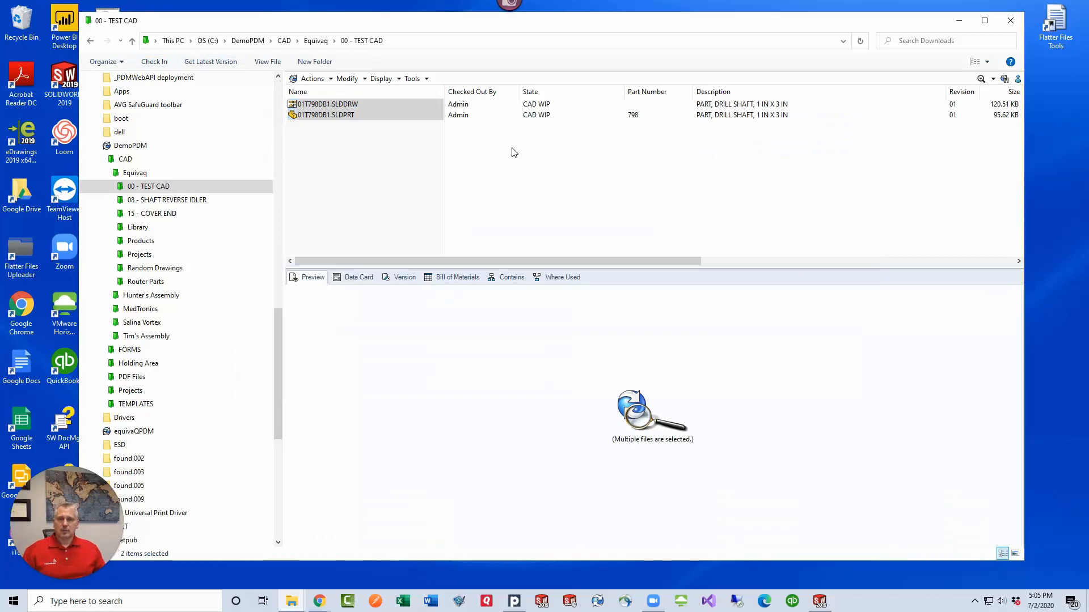
Check in the updated drawing and part, then view the version history.
{"action": "left_click", "coordinate": [323, 103]}
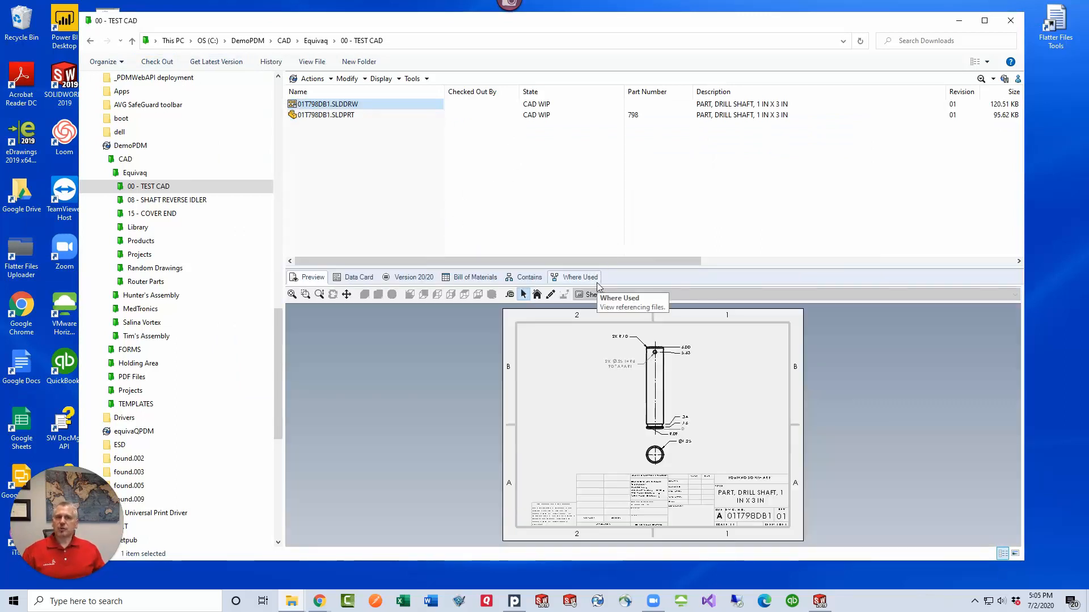
{"action": "mouse_move", "coordinate": [654, 393]}
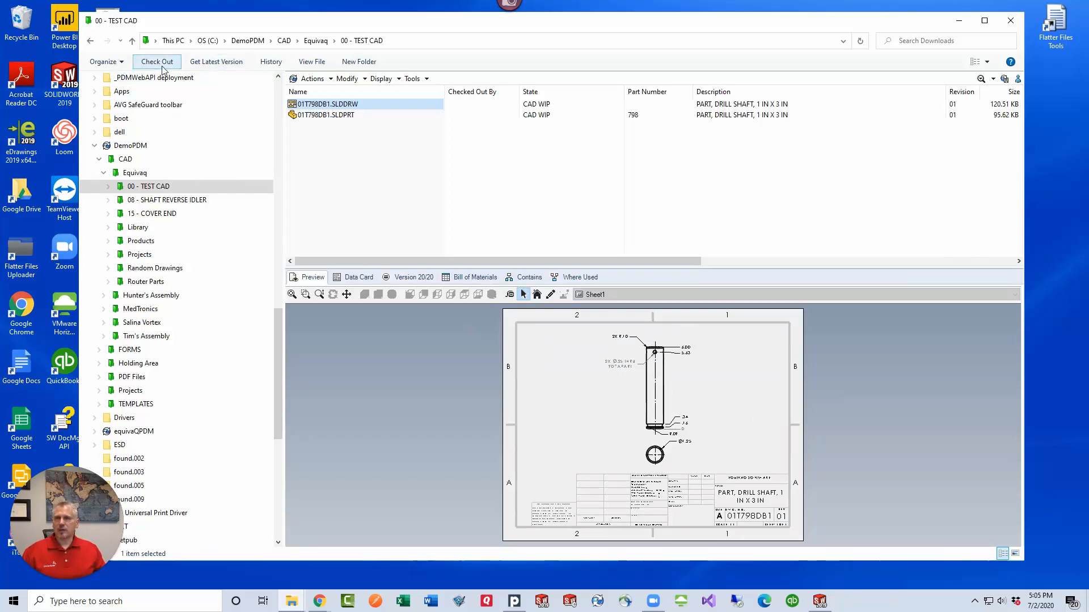
{"action": "left_click", "coordinate": [270, 62]}
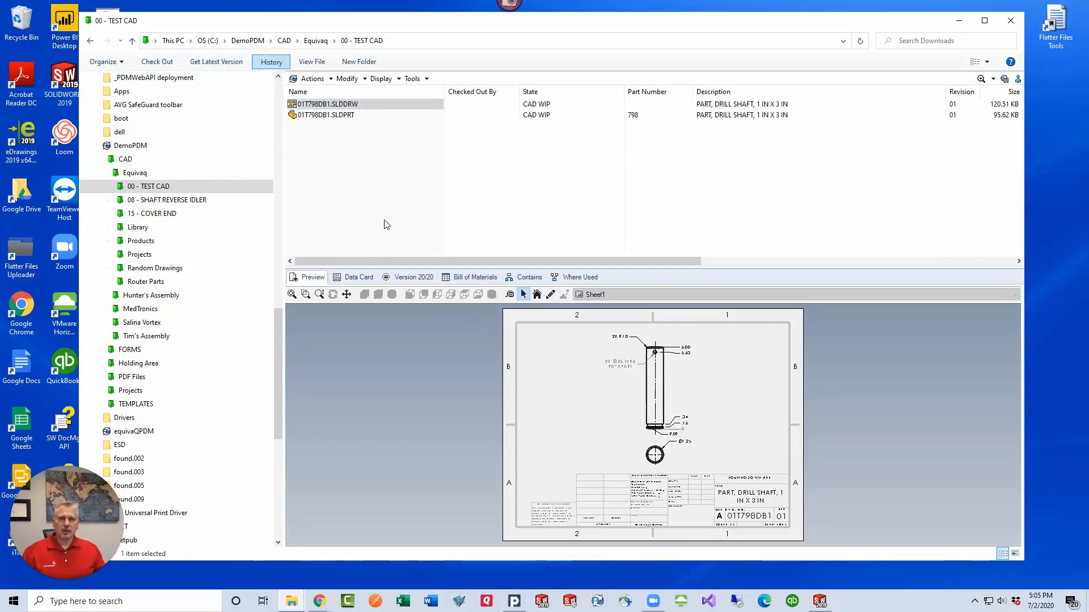
{"action": "left_click", "coordinate": [271, 61]}
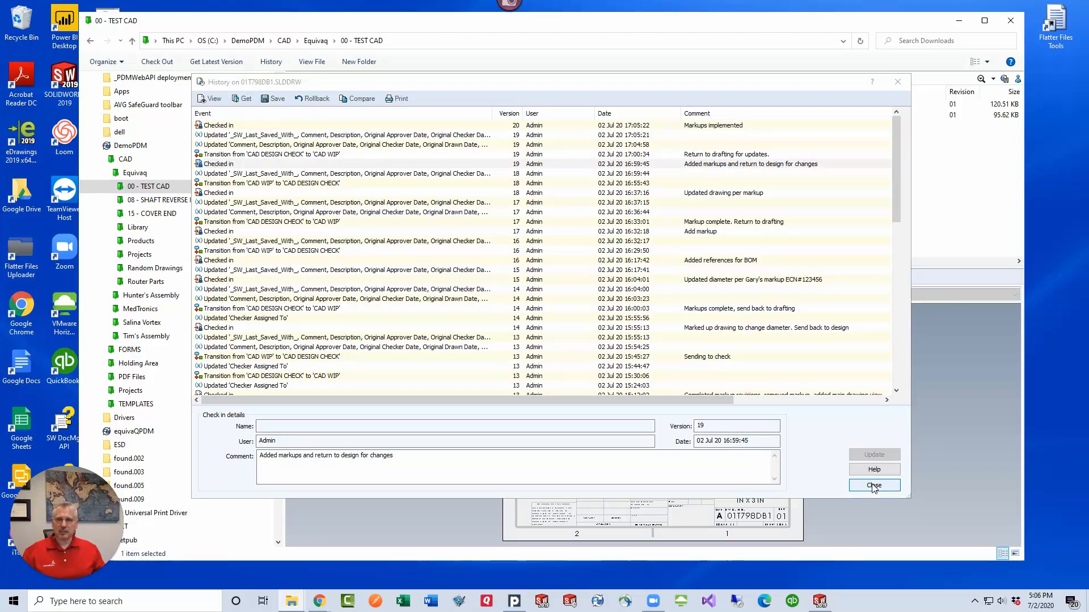
{"action": "left_click", "coordinate": [873, 485]}
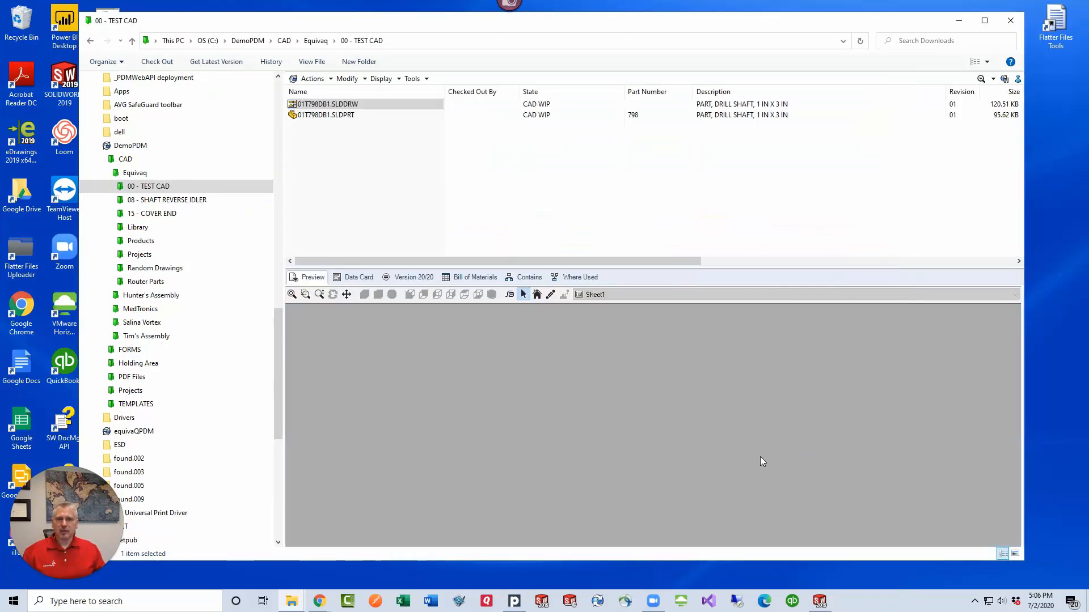